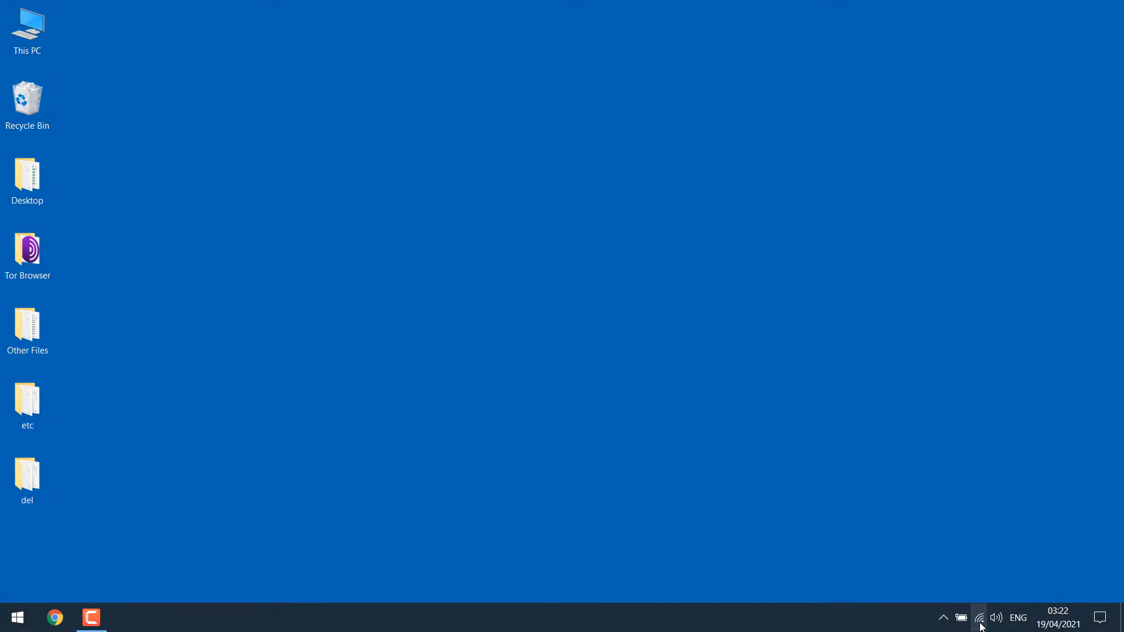
# Glance at the Wi-Fi list, then reach the Virusss wireless properties via Network and Sharing Center
pyautogui.click(979, 617)
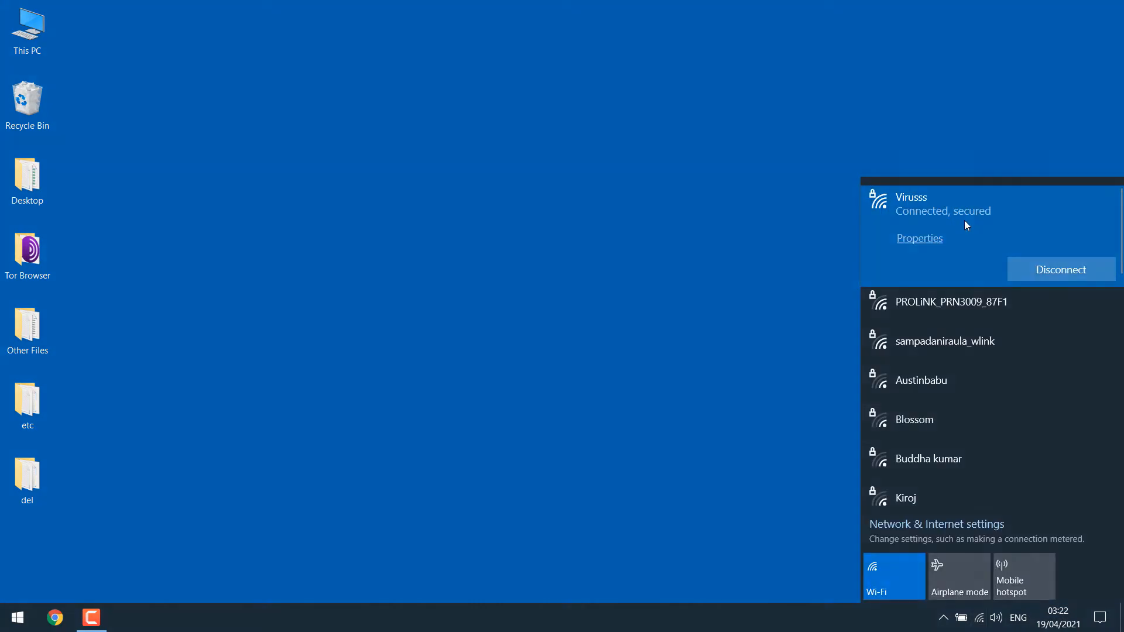
pyautogui.click(724, 229)
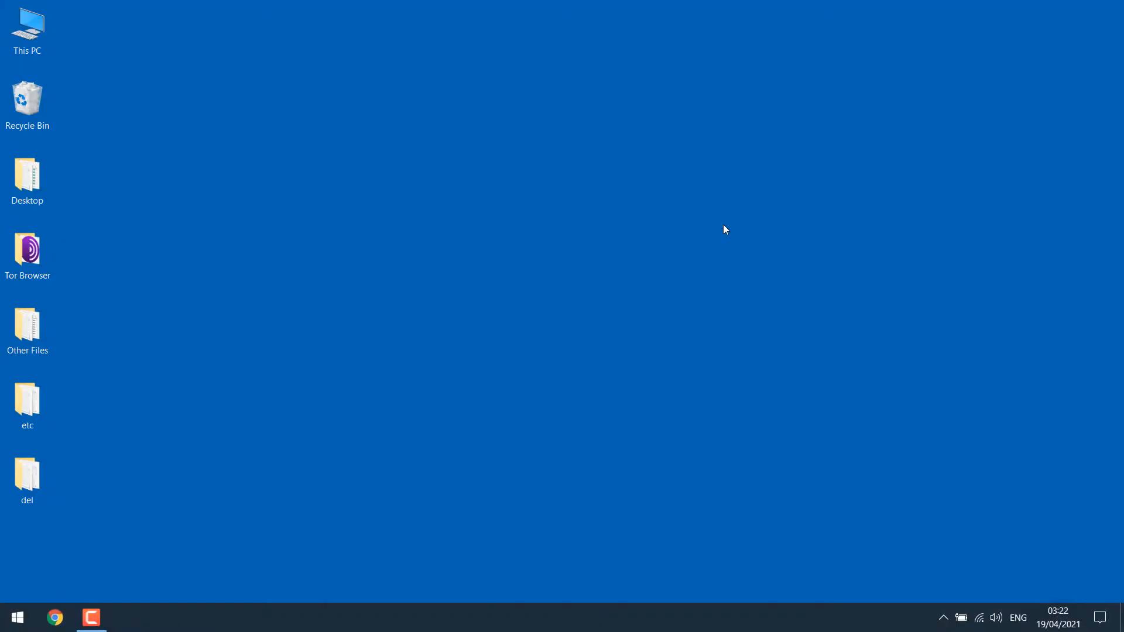
pyautogui.click(15, 617)
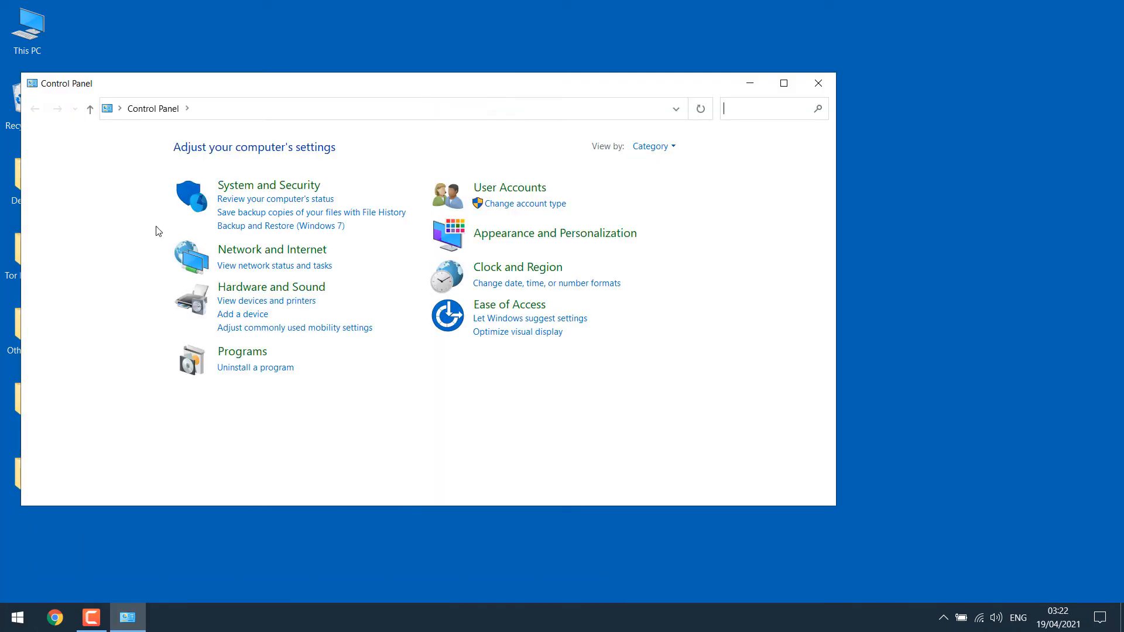
pyautogui.moveTo(284, 252)
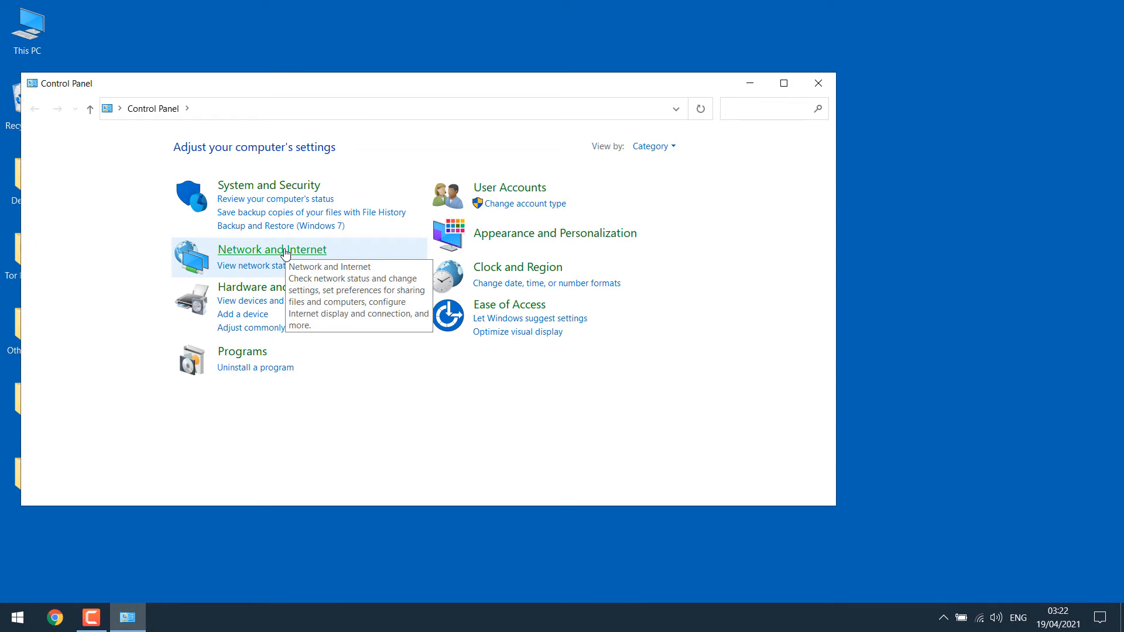
pyautogui.click(271, 248)
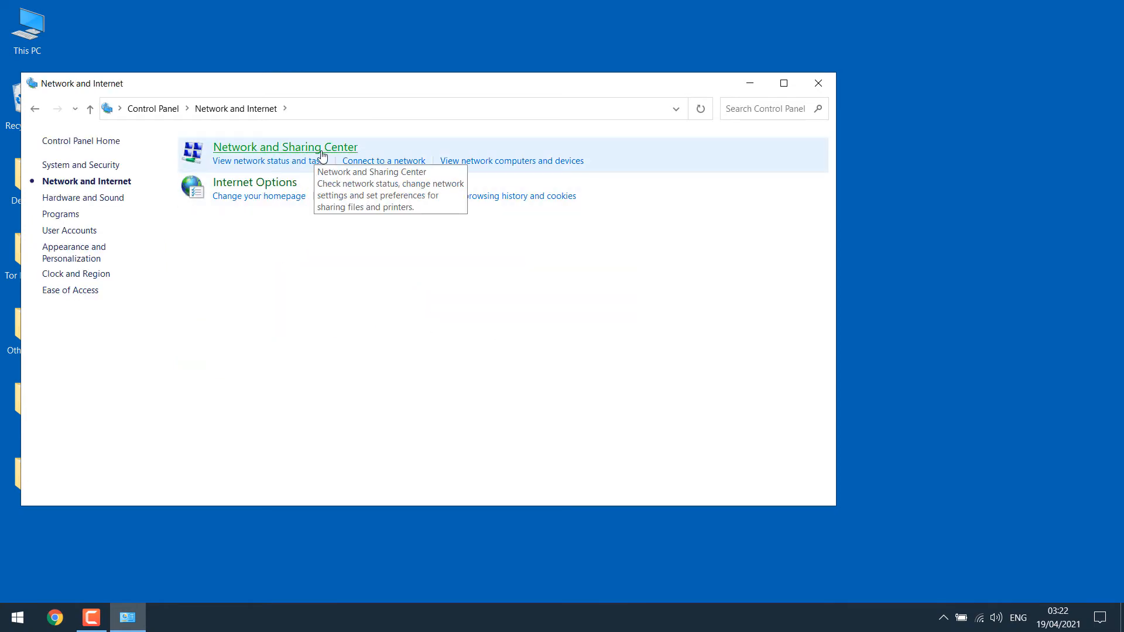
pyautogui.click(283, 147)
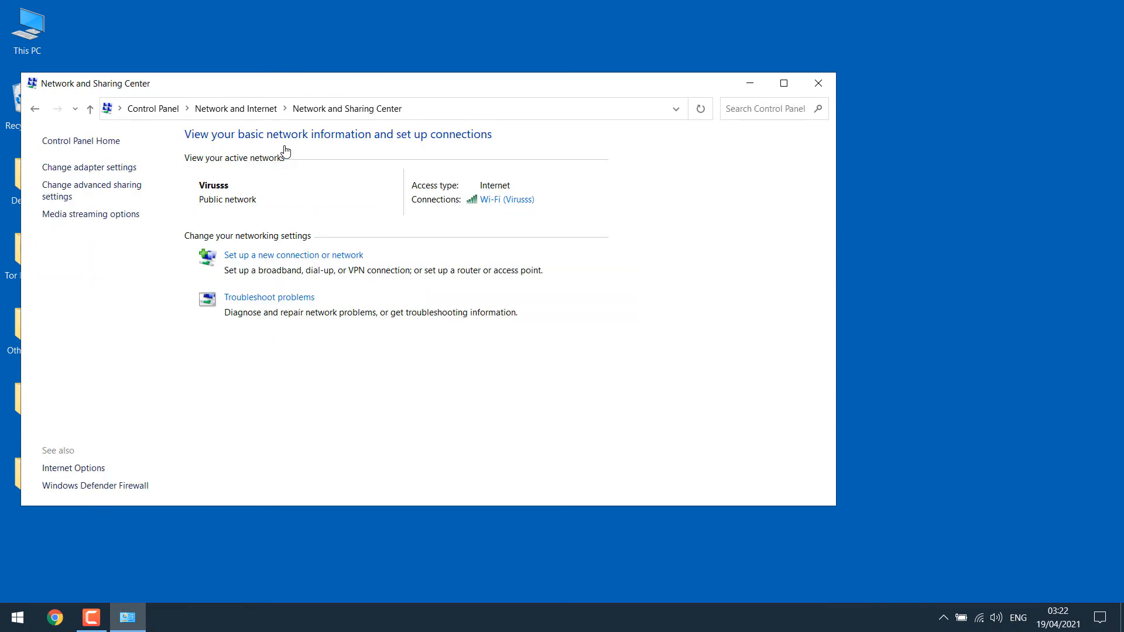
pyautogui.moveTo(514, 194)
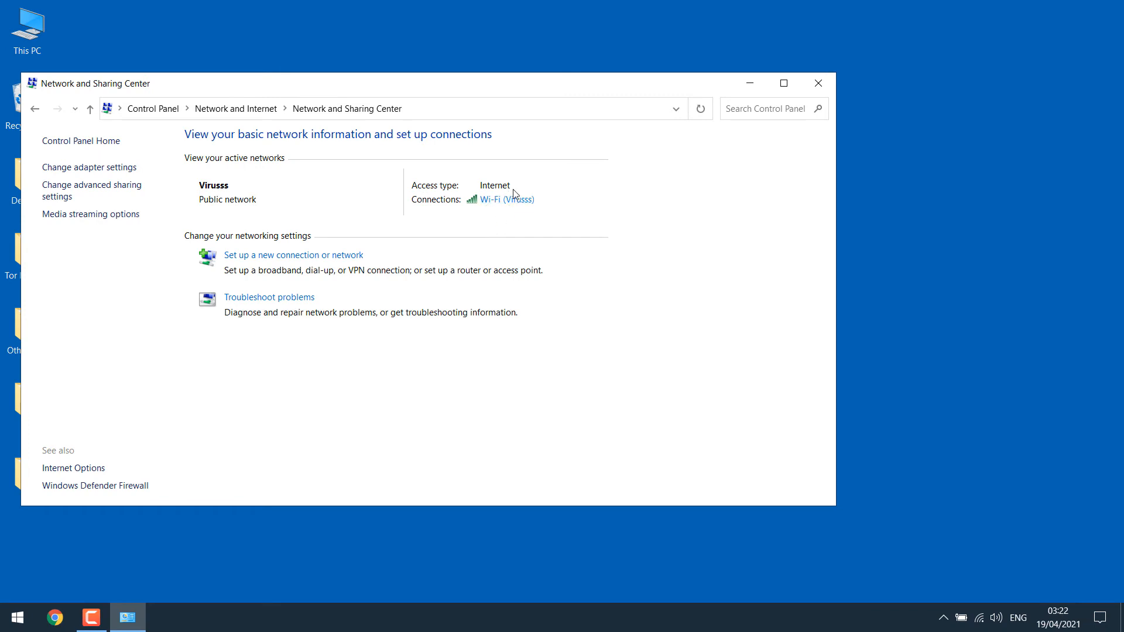
pyautogui.moveTo(507, 194)
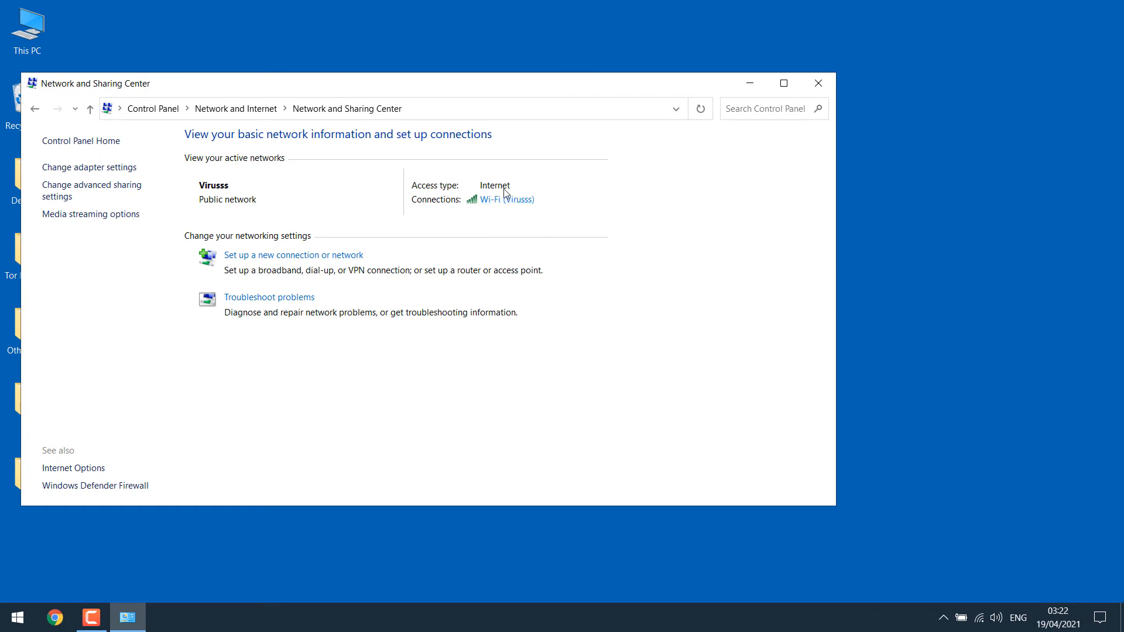
pyautogui.click(500, 199)
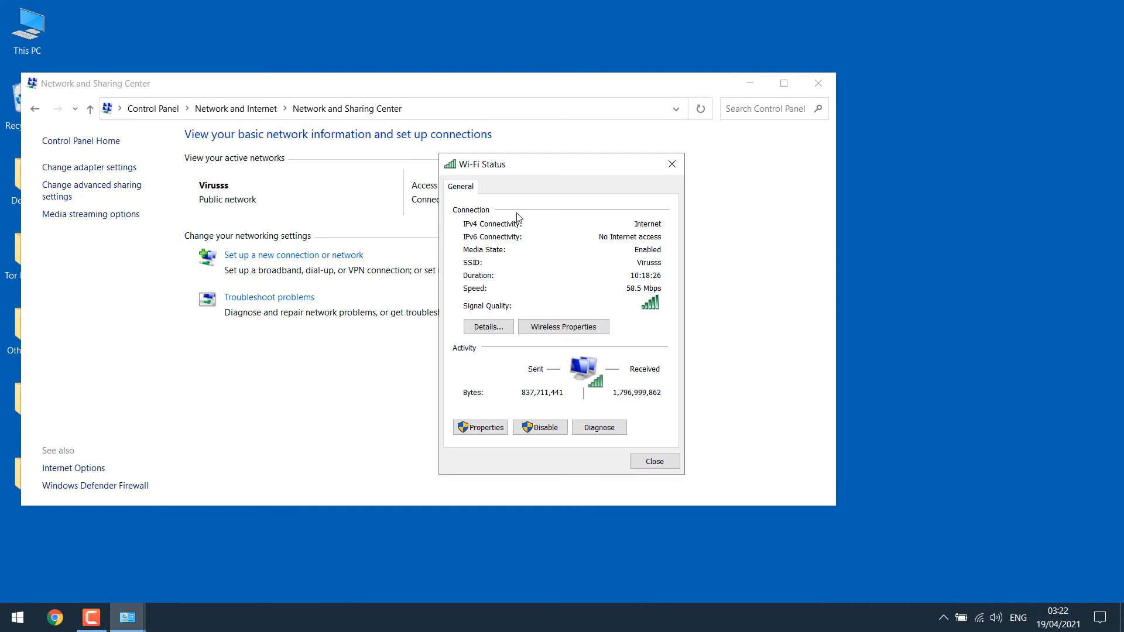
pyautogui.moveTo(563, 326)
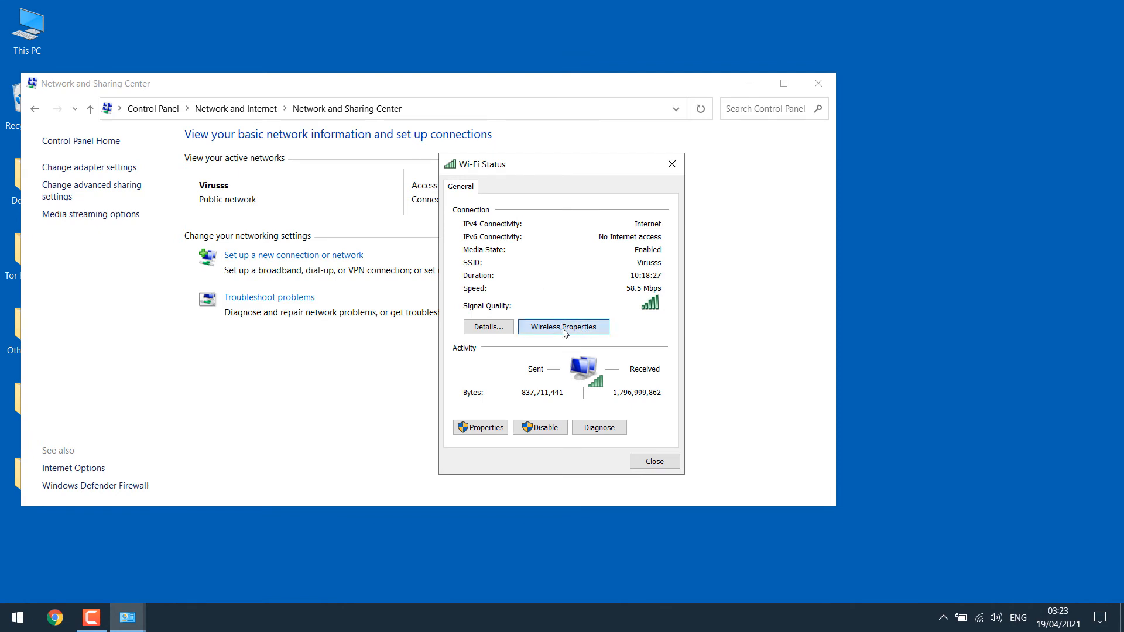
pyautogui.click(563, 327)
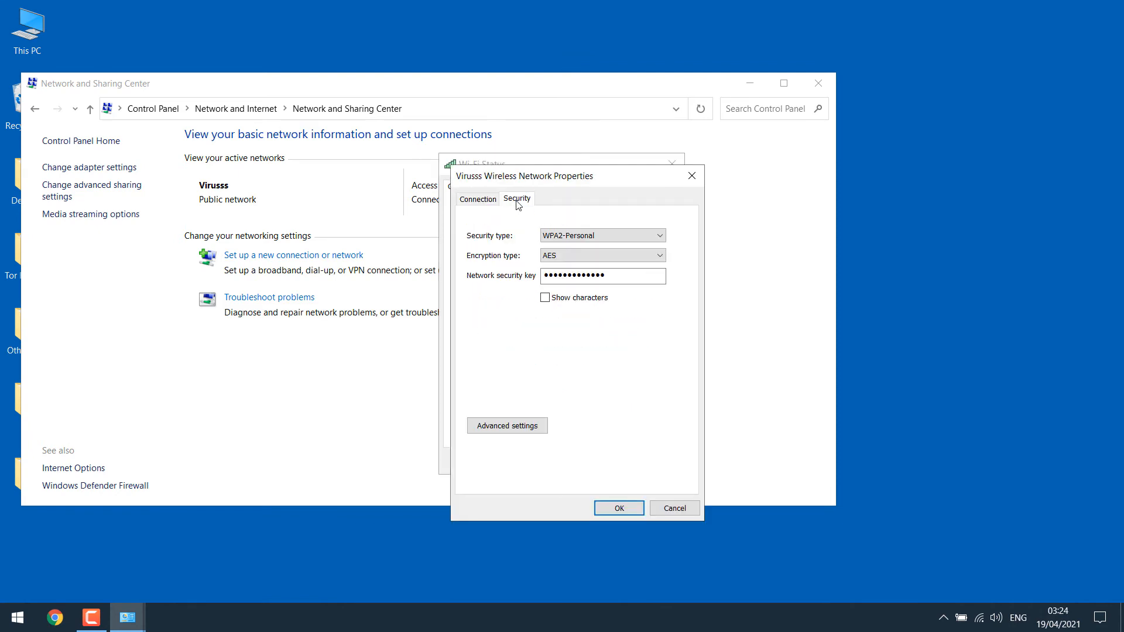
# Show the Virusss key characters on the Security tab, then close the properties with OK
pyautogui.click(544, 297)
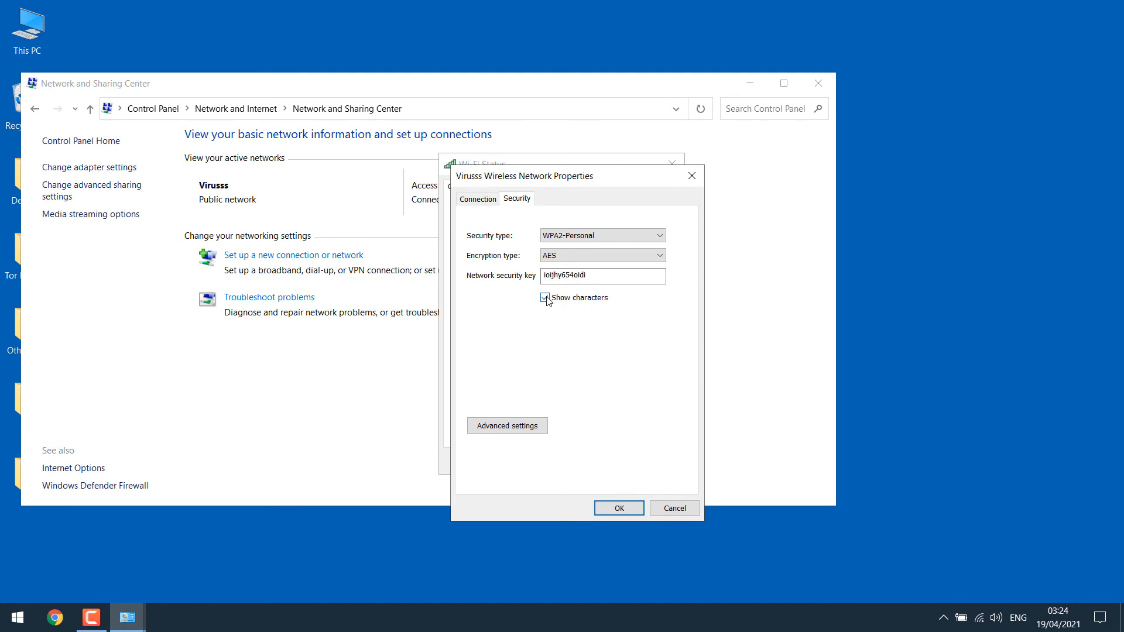
pyautogui.click(545, 297)
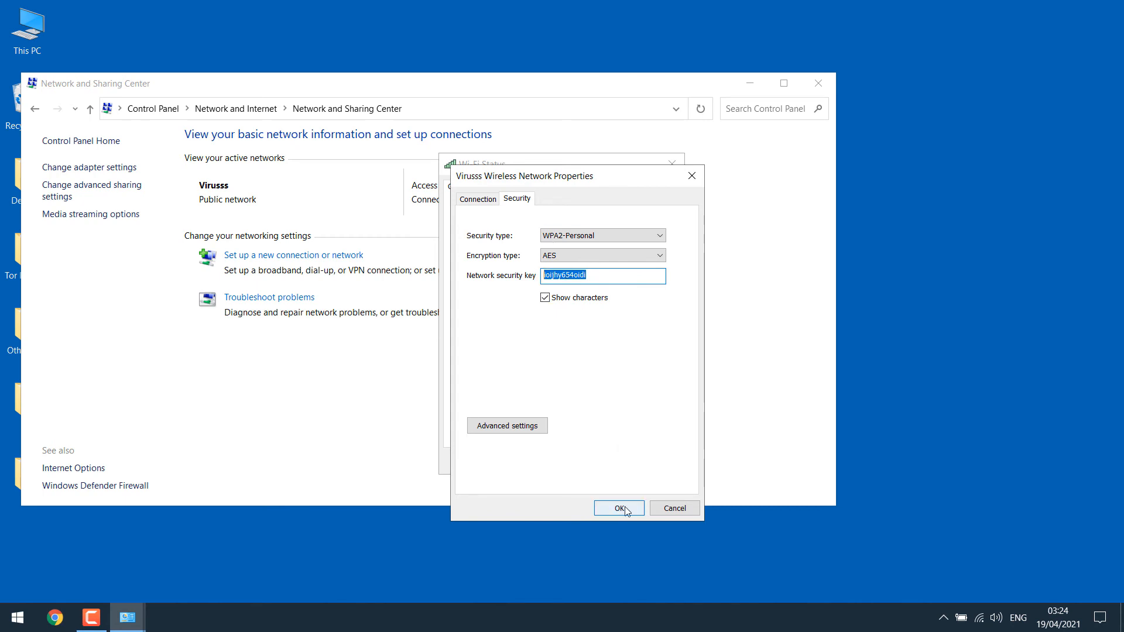
pyautogui.click(618, 508)
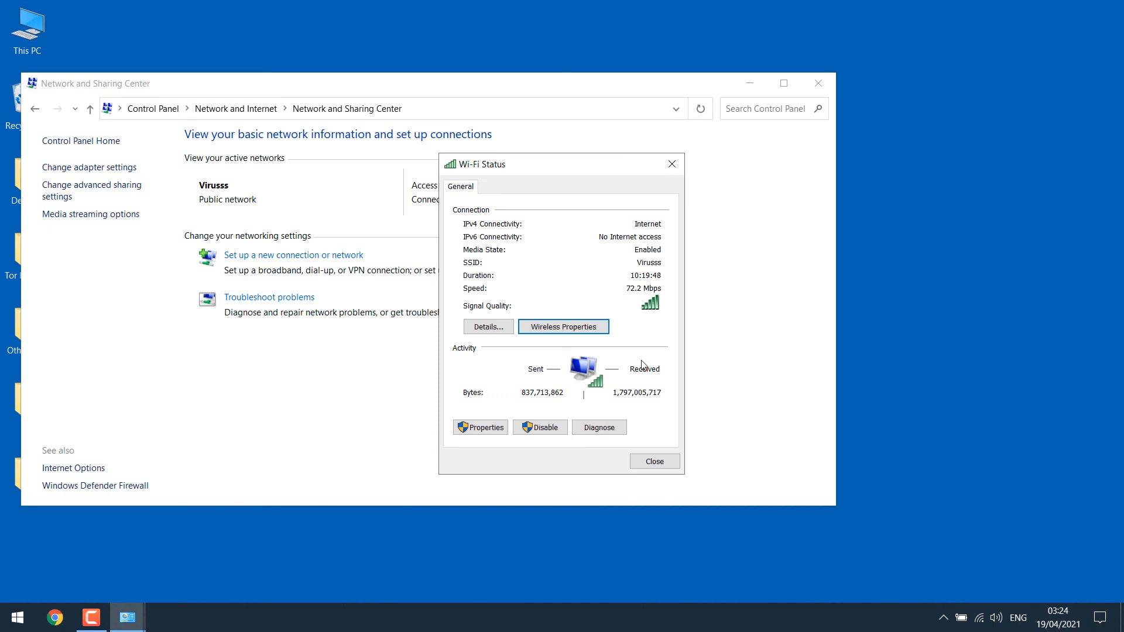